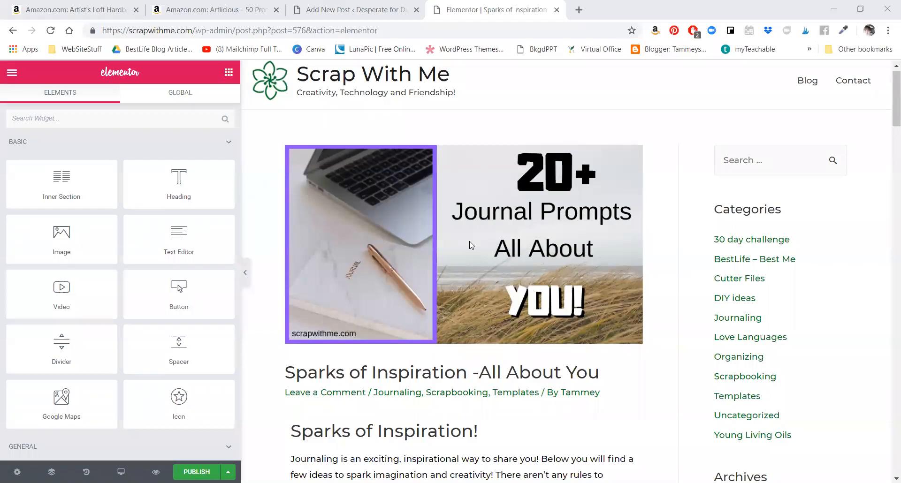
{"action": "mouse_move", "coordinate": [71, 11]}
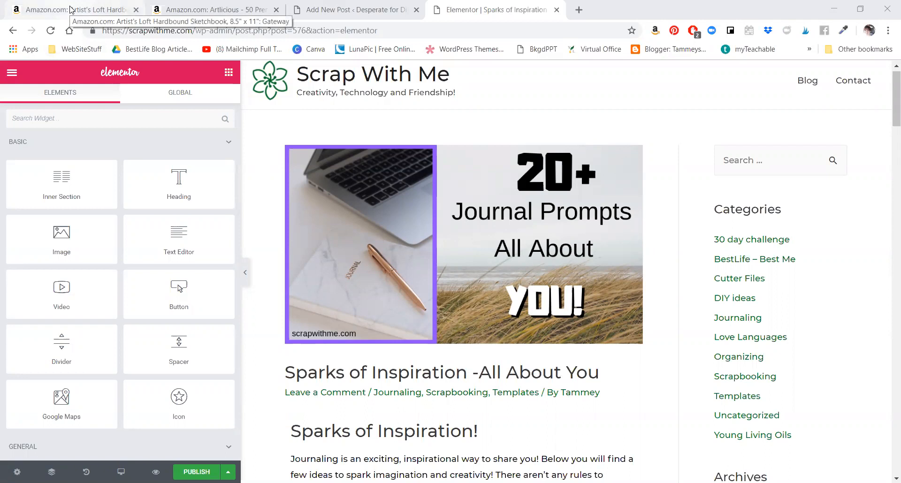
View the Artist's Loft sketchbook page and cover image, then return to the Artlicious pencils page.
{"action": "left_click", "coordinate": [213, 9]}
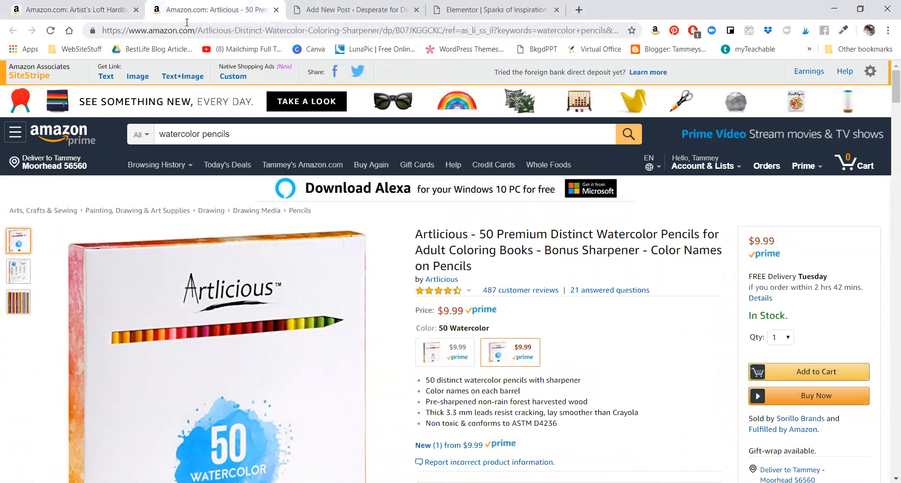
{"action": "mouse_move", "coordinate": [192, 16]}
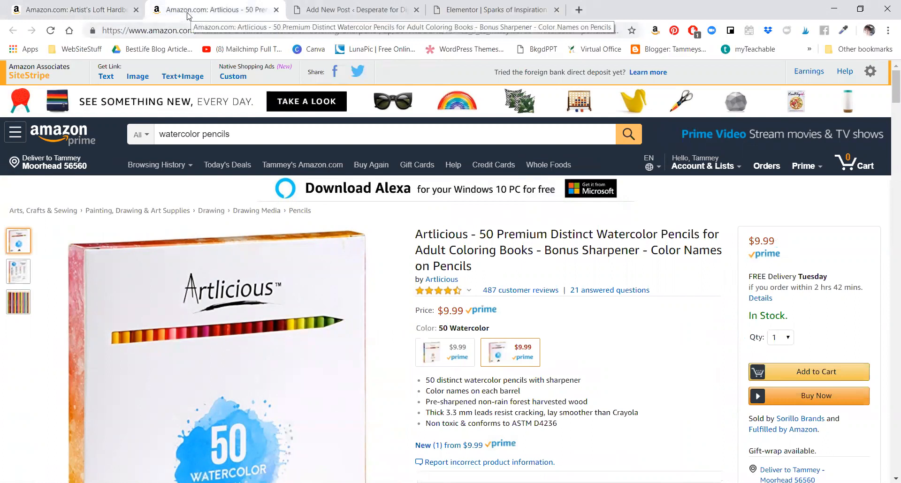
{"action": "left_click", "coordinate": [71, 10]}
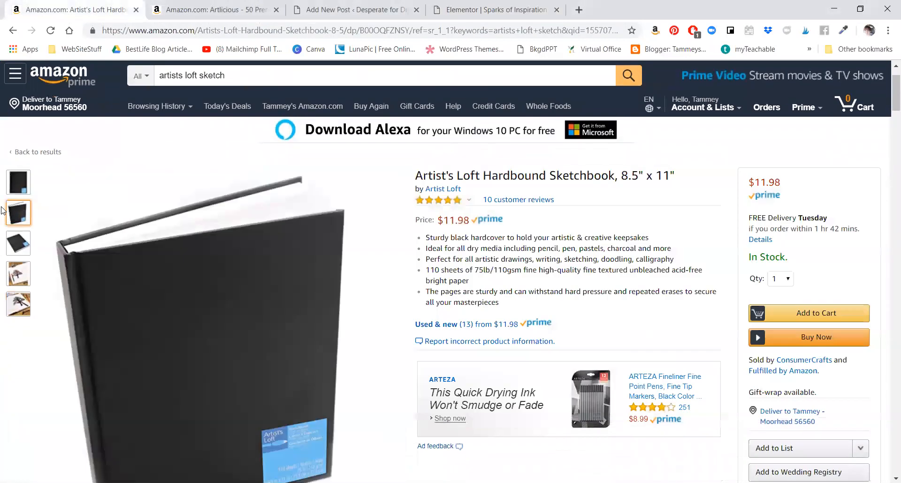
{"action": "left_click", "coordinate": [18, 182]}
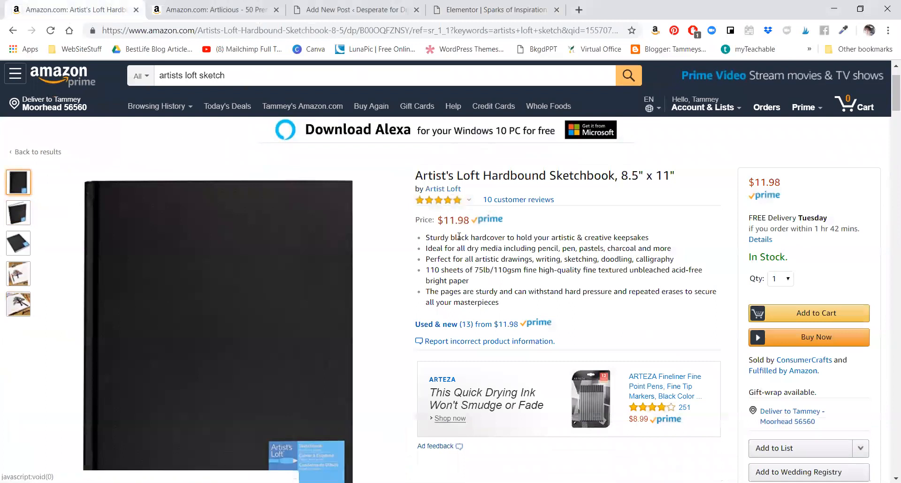
{"action": "left_click", "coordinate": [218, 9]}
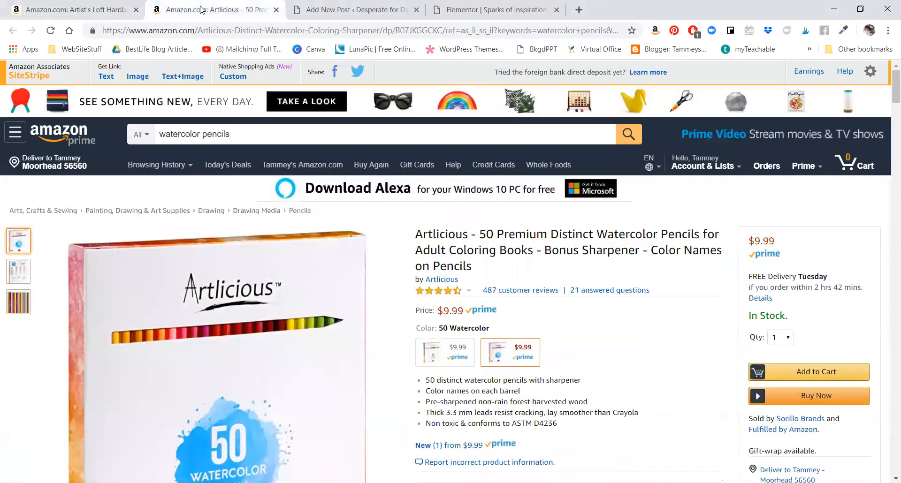
{"action": "mouse_move", "coordinate": [199, 18]}
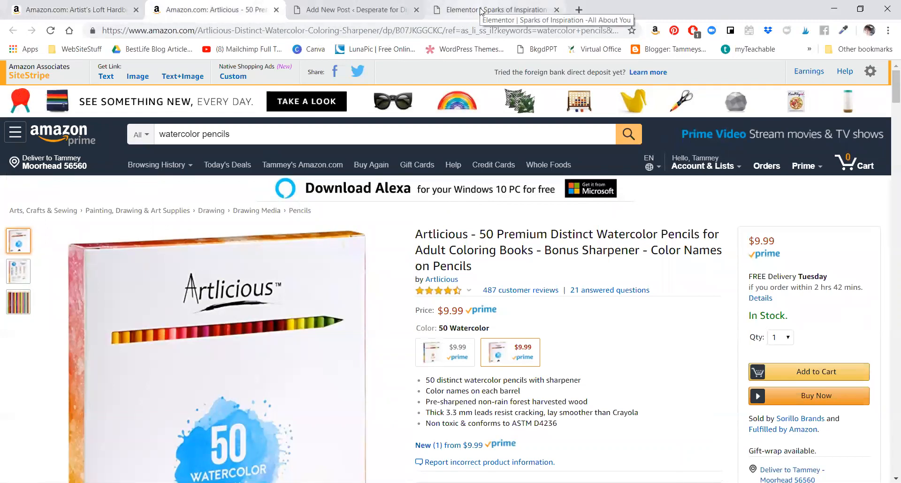
{"action": "mouse_move", "coordinate": [364, 9]}
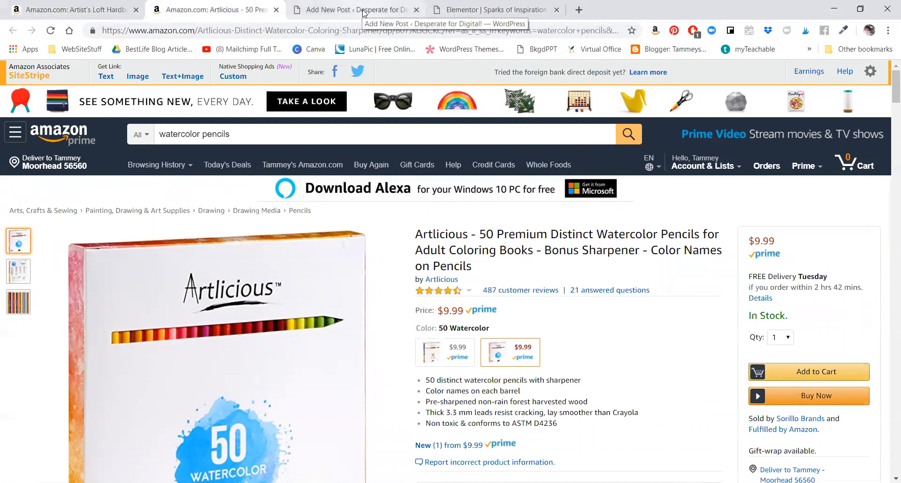
Type 'Journal Book.....' after 'spark an idea.' and select 'Journal Book'.
{"action": "left_click", "coordinate": [494, 10]}
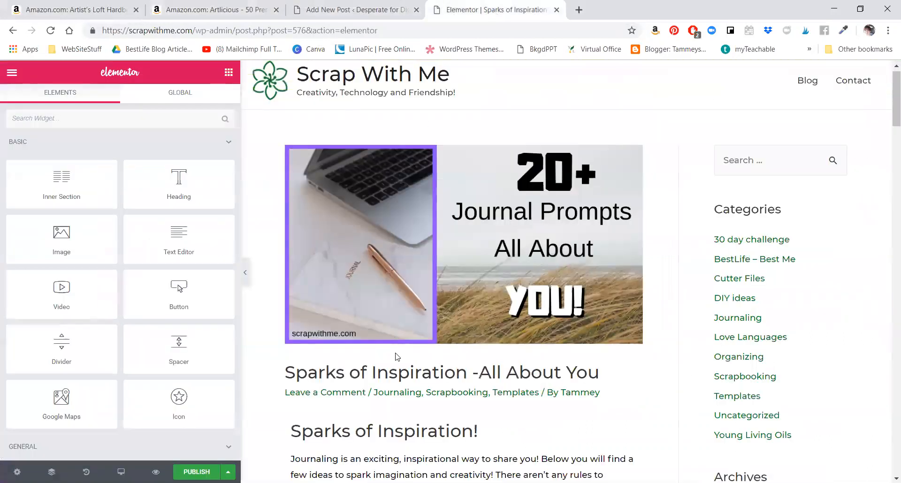
{"action": "scroll", "scroll_direction": "down", "scroll_amount": 3}
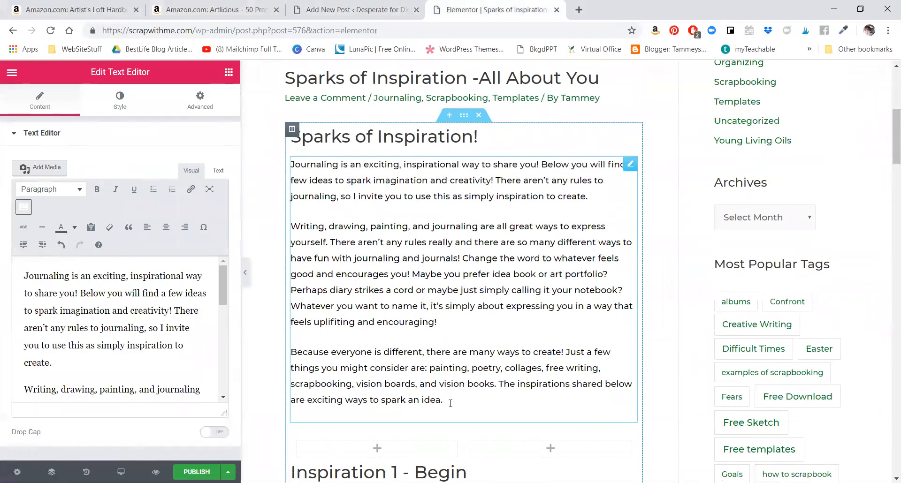
{"action": "type", "text": "Journal Bo"}
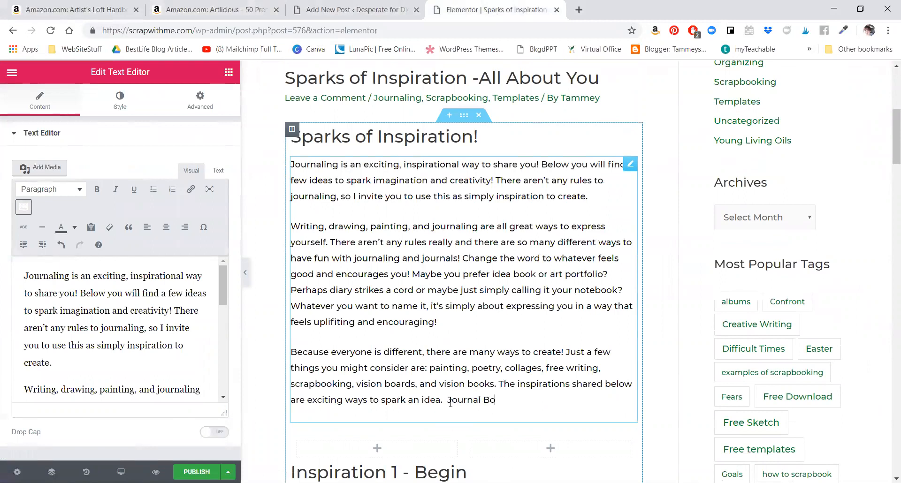
{"action": "type", "text": "ok...."}
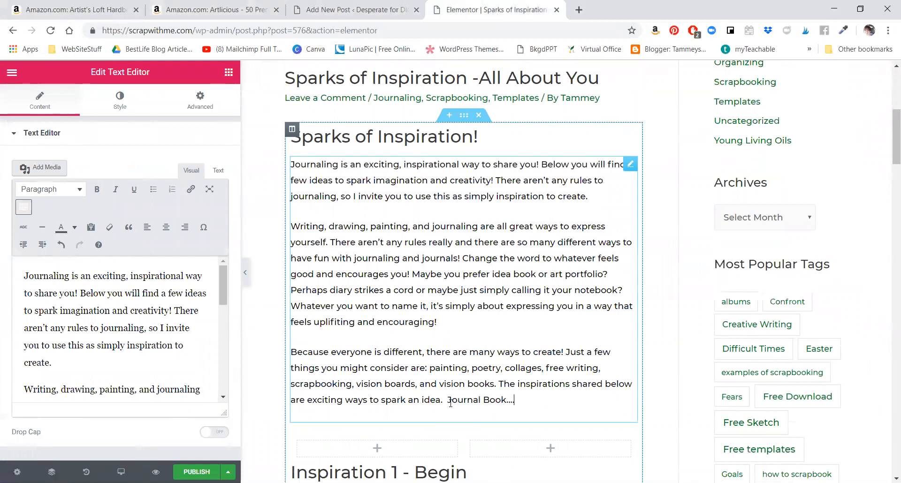
{"action": "type", "text": "."}
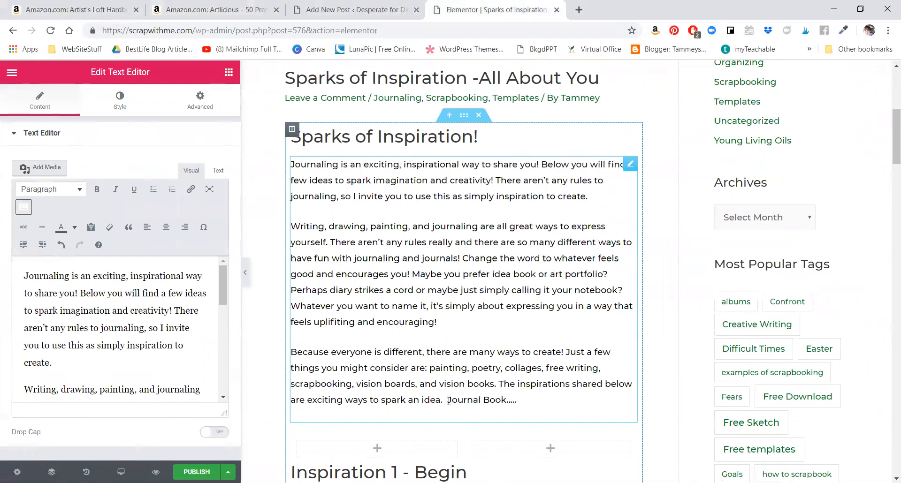
{"action": "left_click_drag", "start_coordinate": [447, 399], "coordinate": [505, 400]}
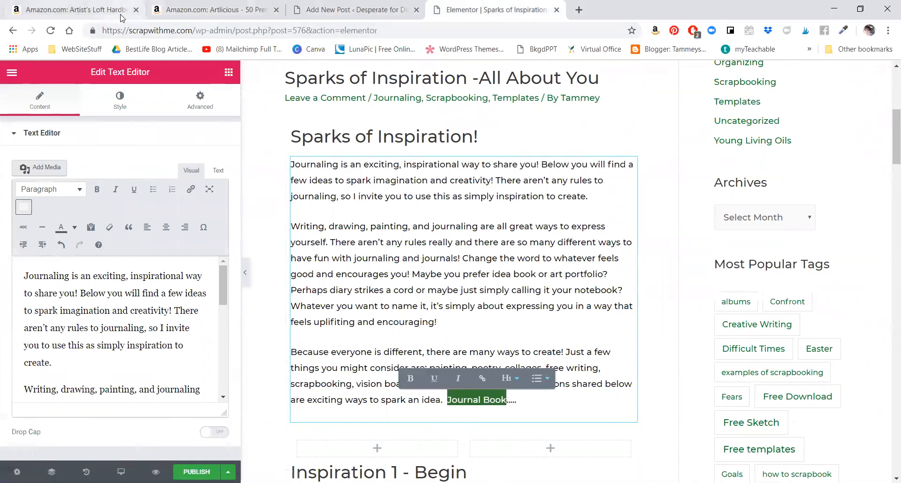
{"action": "left_click", "coordinate": [70, 10]}
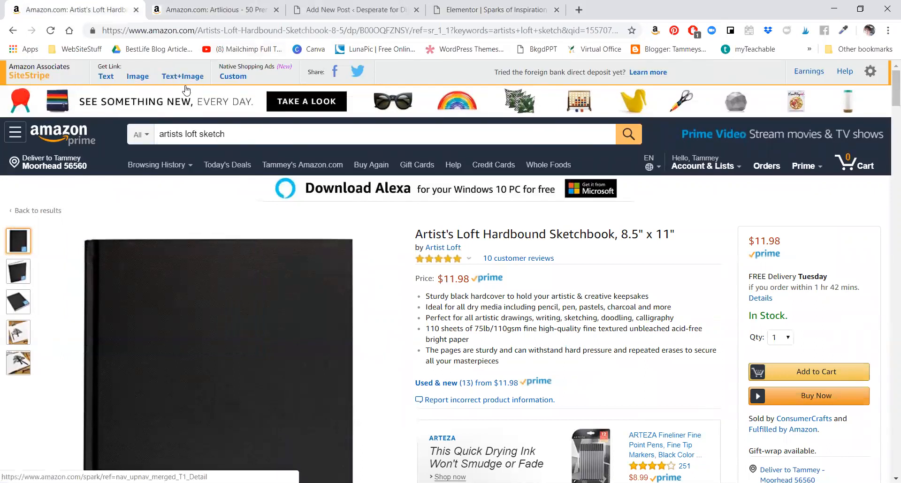
{"action": "left_click", "coordinate": [106, 76]}
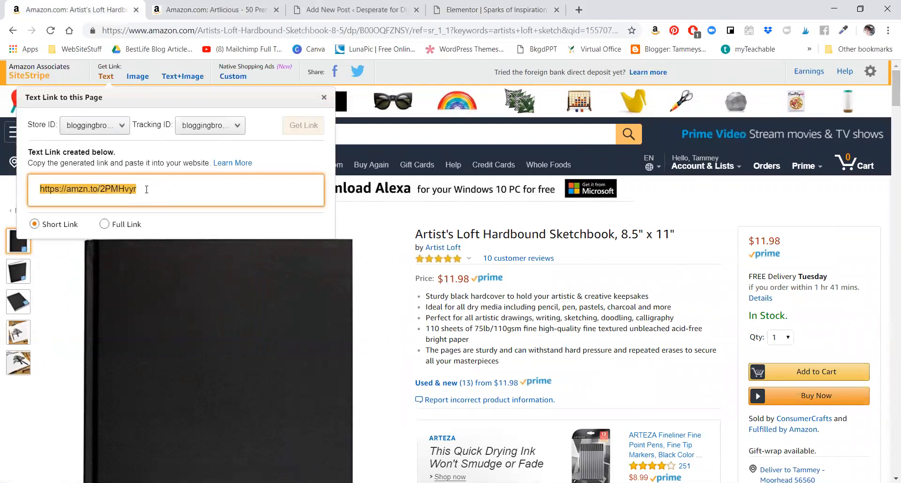
{"action": "right_click", "coordinate": [146, 190]}
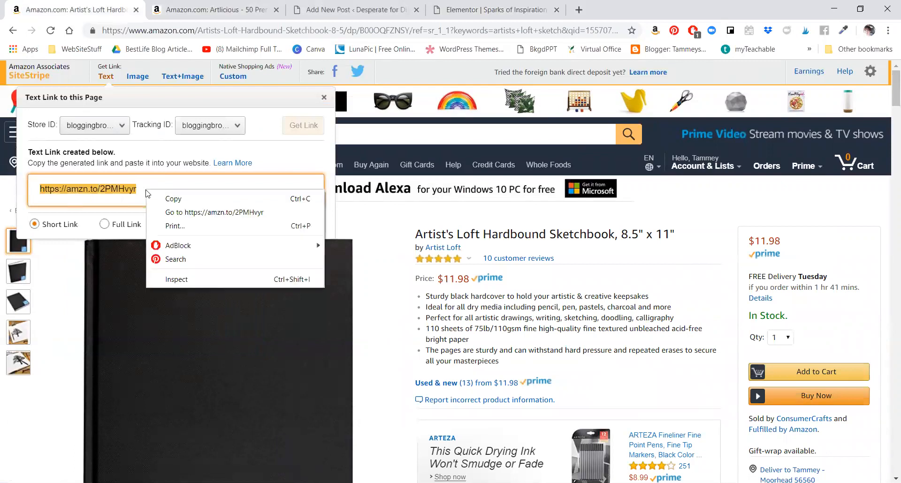
{"action": "left_click", "coordinate": [176, 202]}
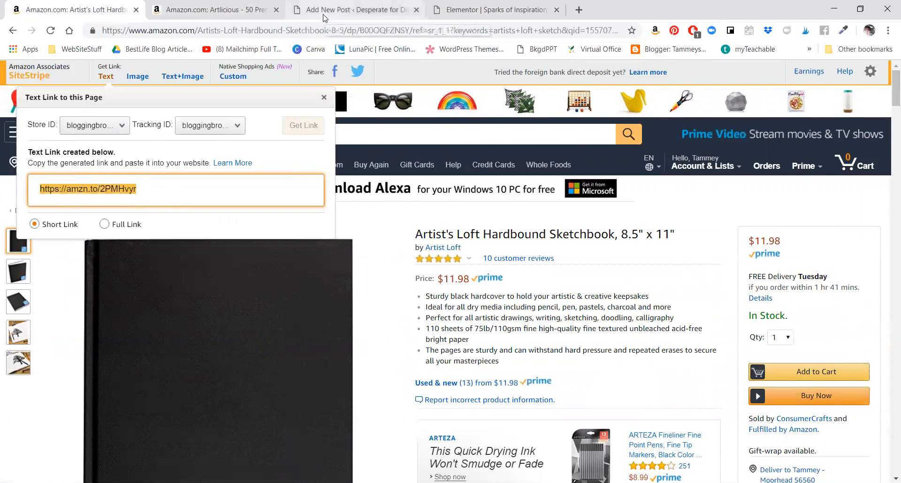
{"action": "left_click", "coordinate": [496, 9]}
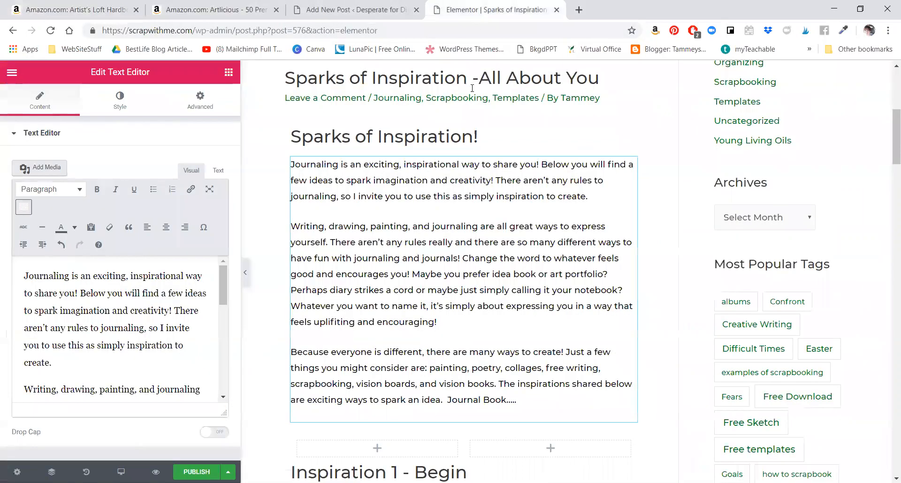
{"action": "double_click", "coordinate": [462, 400]}
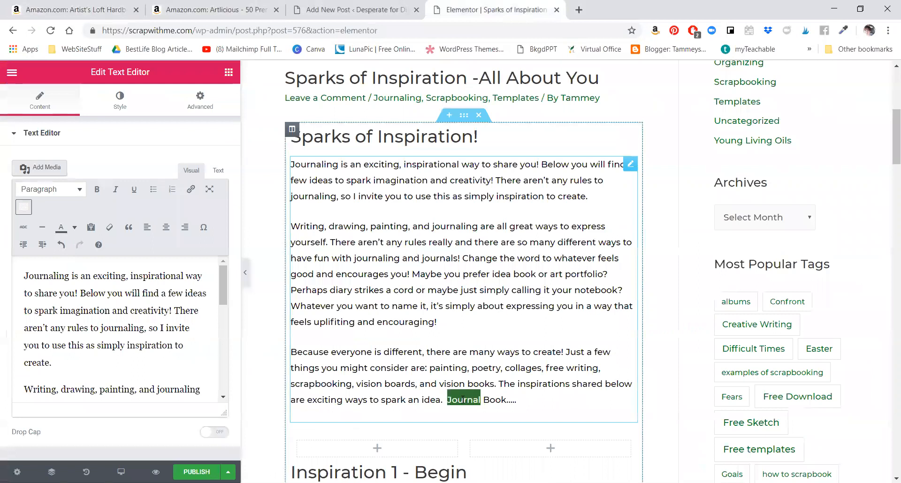
{"action": "left_click_drag", "start_coordinate": [447, 400], "coordinate": [504, 399]}
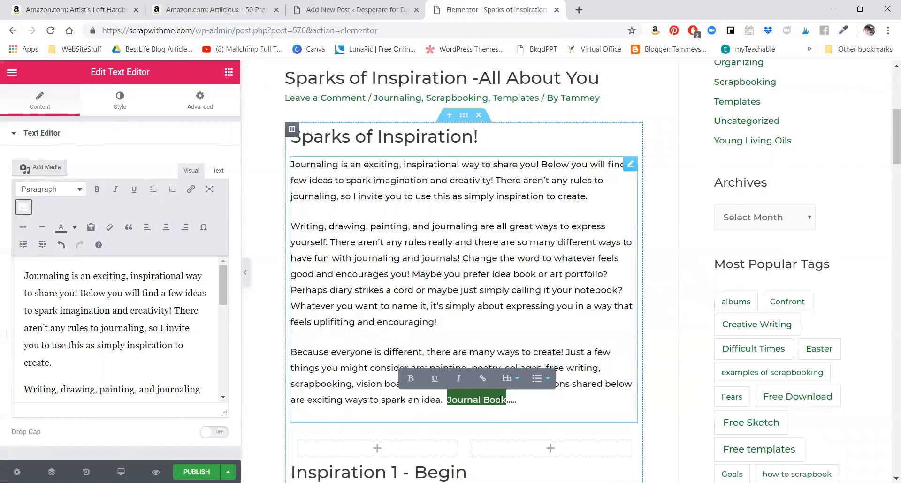
{"action": "mouse_move", "coordinate": [480, 397]}
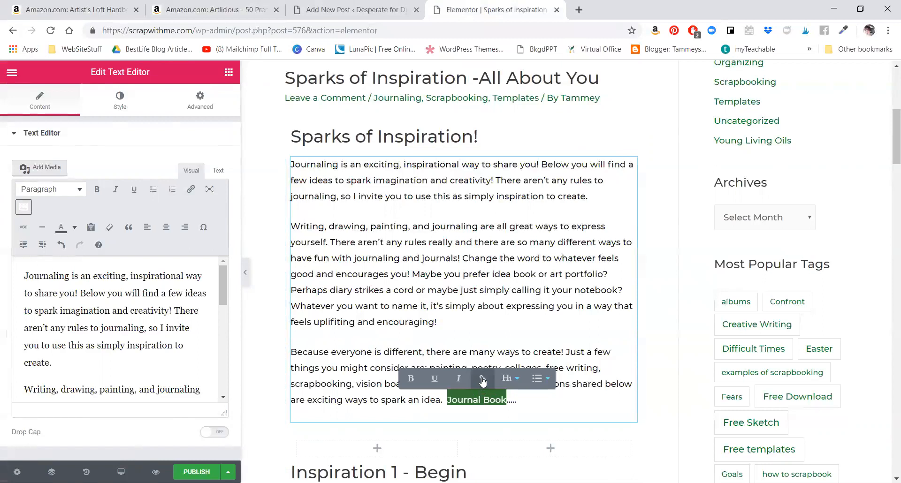
{"action": "mouse_move", "coordinate": [482, 380]}
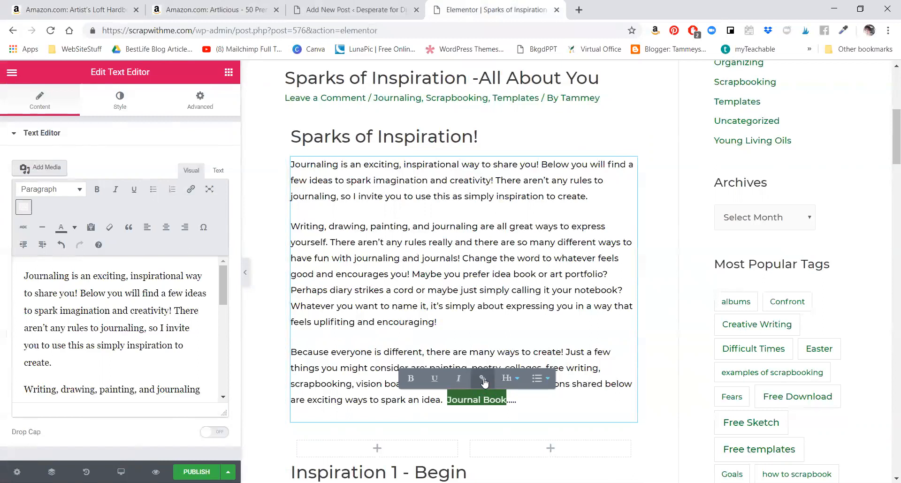
{"action": "left_click", "coordinate": [482, 379]}
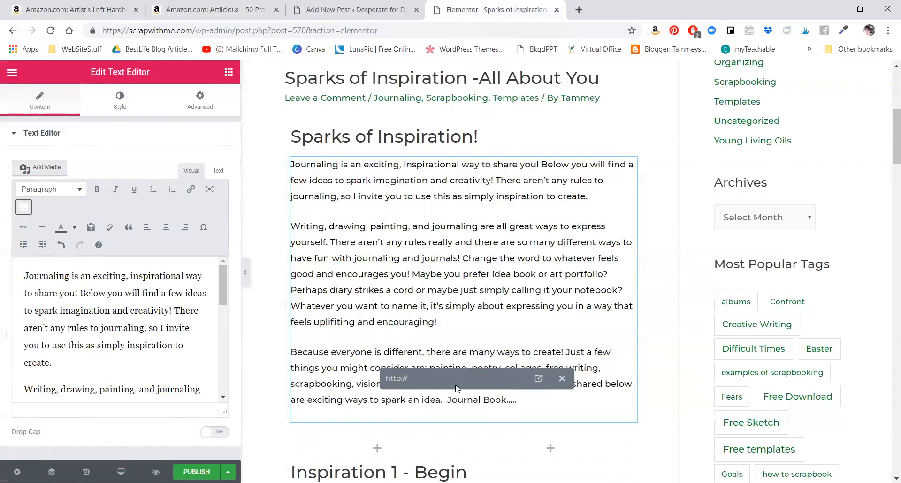
{"action": "type", "text": "https://amzn.to/2PMHvyr"}
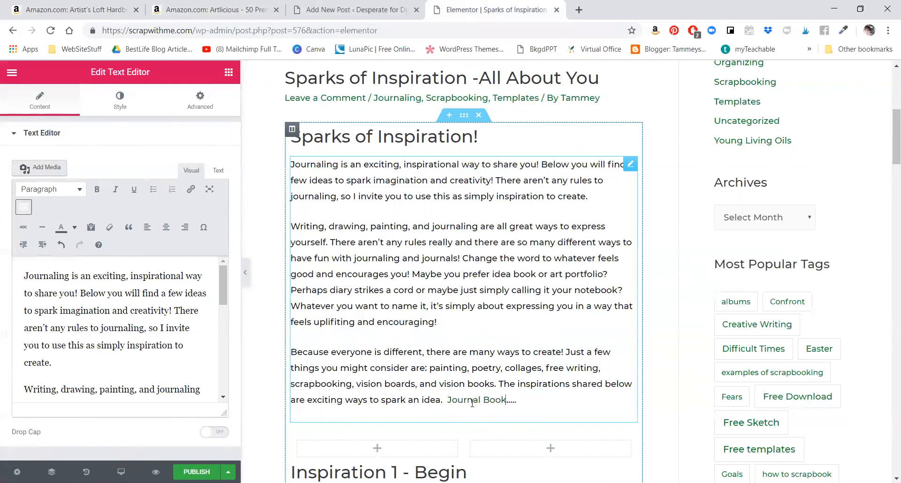
Scroll down the post in the Elementor editor.
{"action": "scroll", "scroll_direction": "down", "scroll_amount": 3}
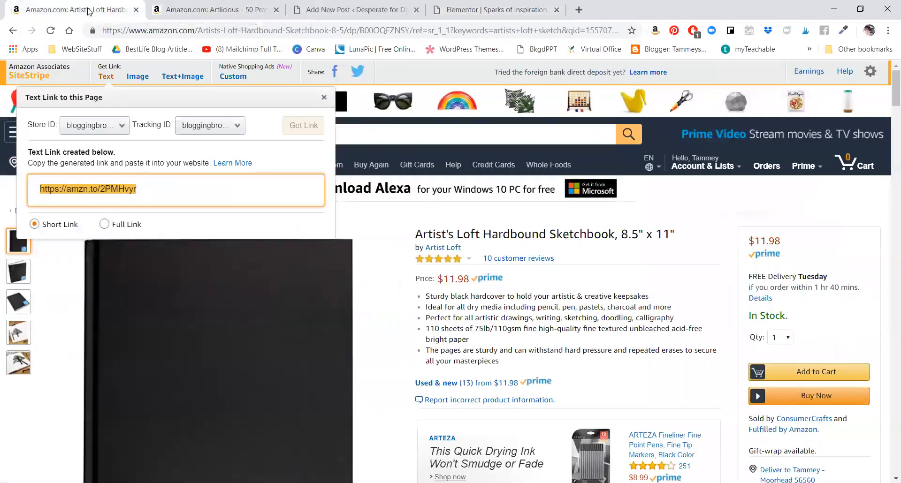
Copy the sketchbook's small SiteStripe image-link HTML and return to Elementor.
{"action": "left_click", "coordinate": [137, 76]}
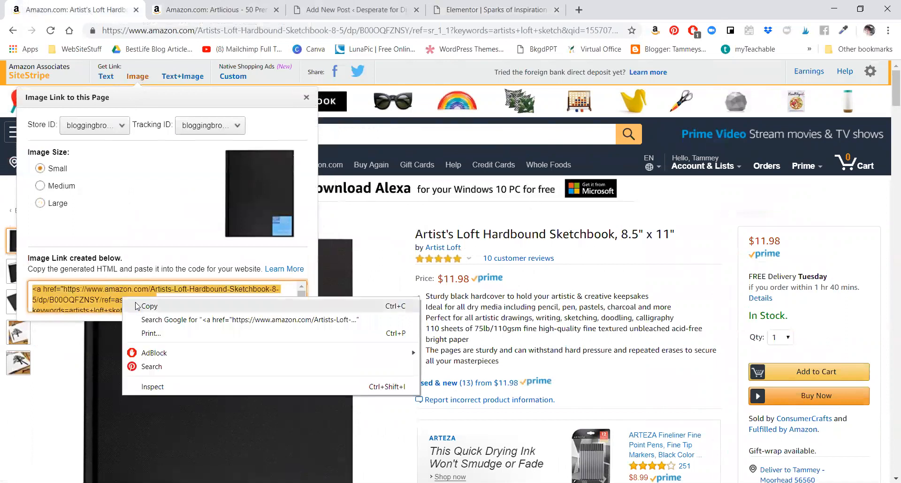
{"action": "left_click", "coordinate": [149, 306]}
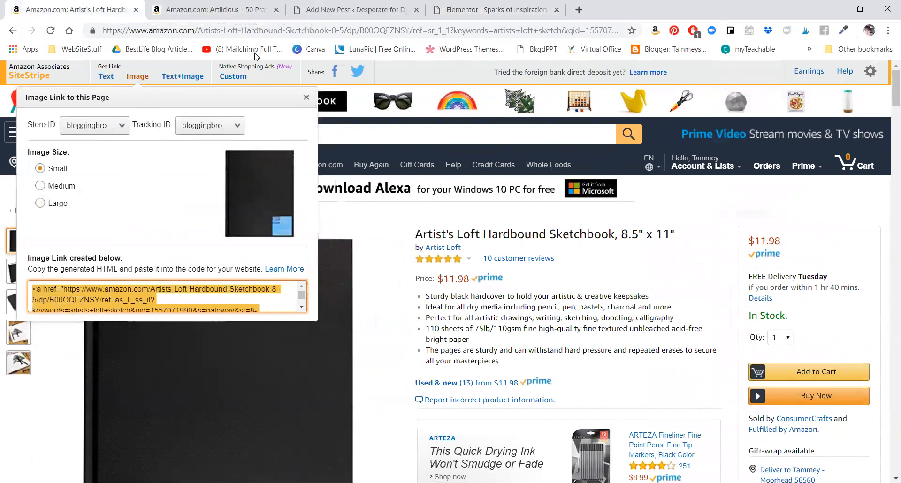
{"action": "mouse_move", "coordinate": [480, 14]}
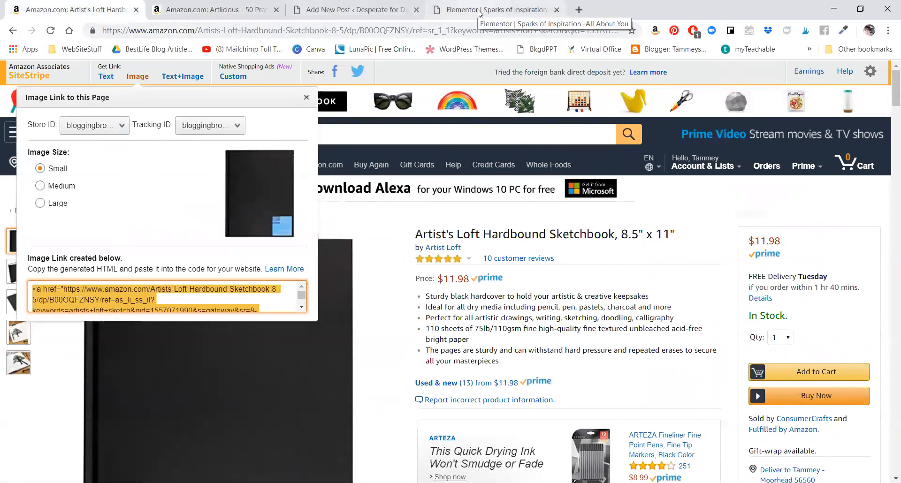
{"action": "left_click", "coordinate": [494, 9]}
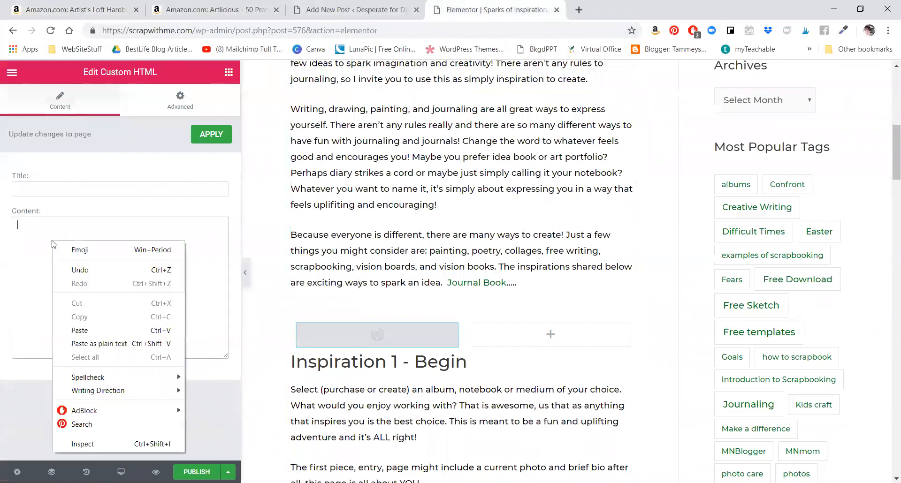
Paste the sketchbook image-link code, title it 'Journal Book I Use', and apply.
{"action": "left_click", "coordinate": [79, 331]}
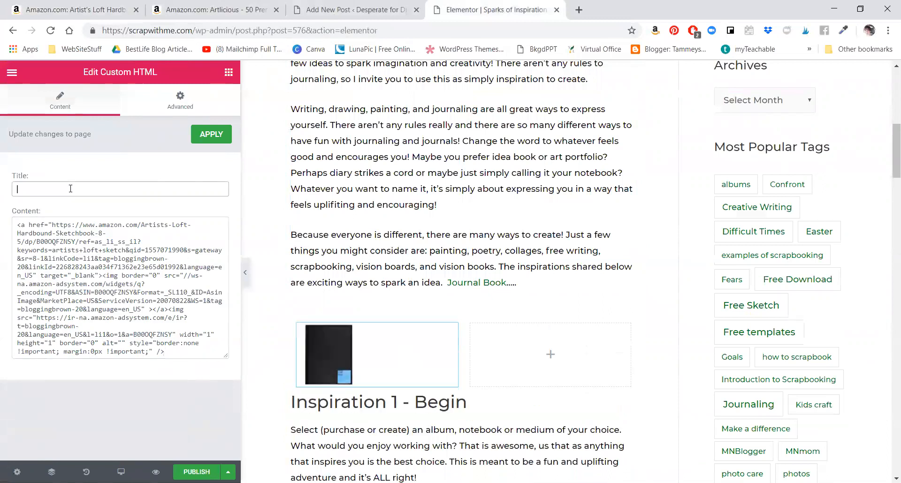
{"action": "type", "text": "Journal Book I use"}
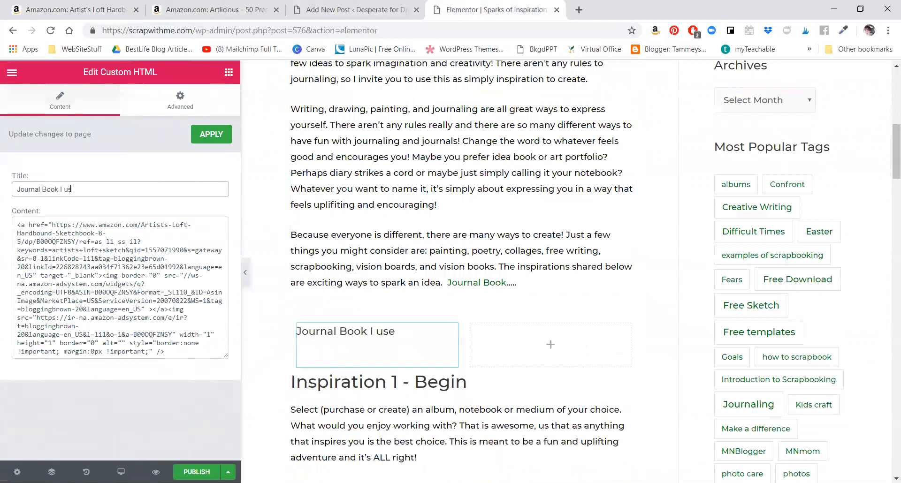
{"action": "type", "text": "Use"}
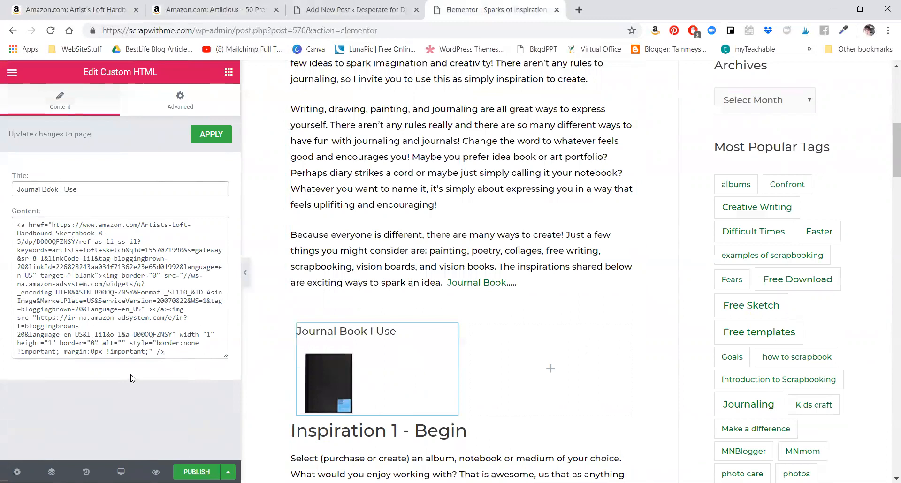
{"action": "mouse_move", "coordinate": [210, 400]}
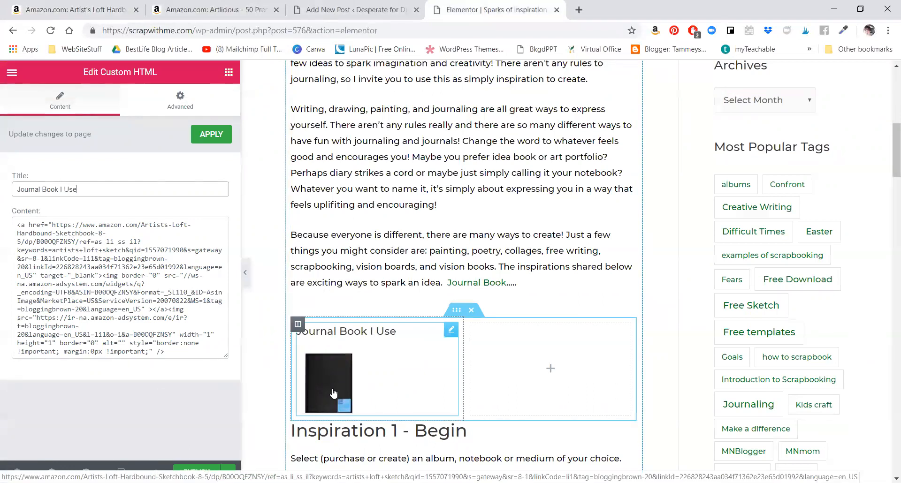
{"action": "scroll", "scroll_direction": "down", "scroll_amount": 3}
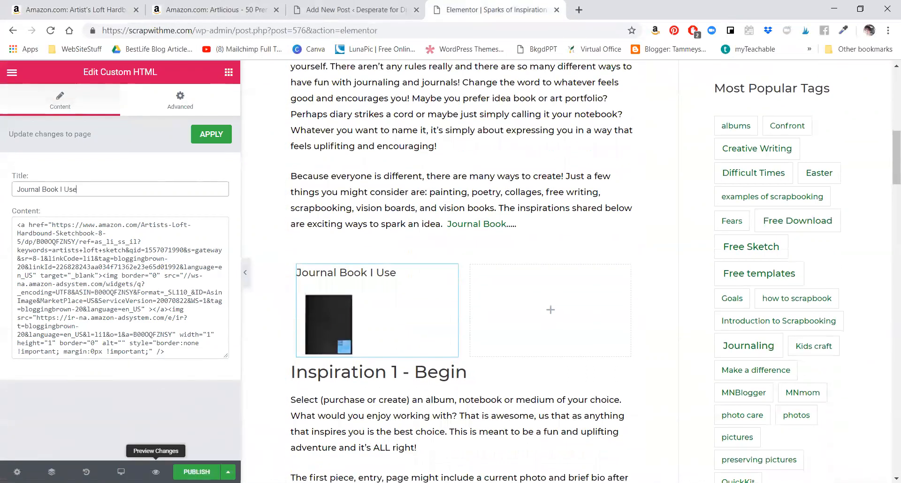
{"action": "left_click", "coordinate": [211, 134]}
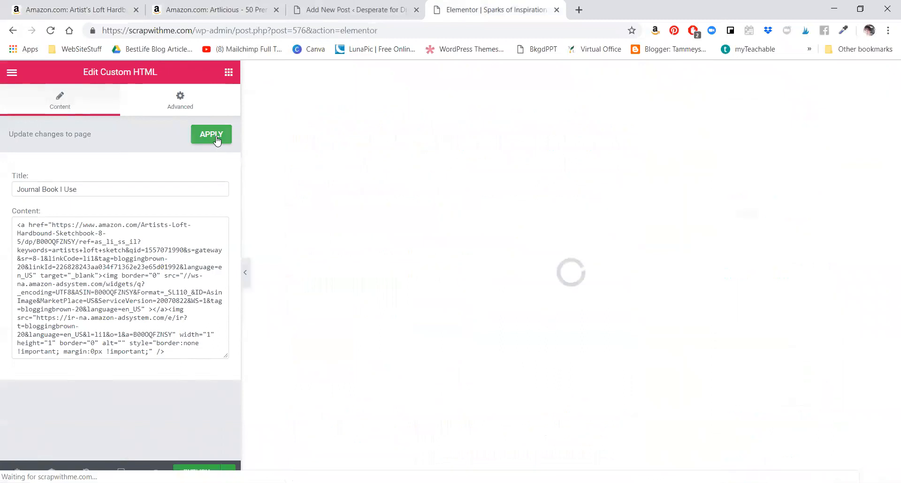
{"action": "left_click", "coordinate": [211, 134]}
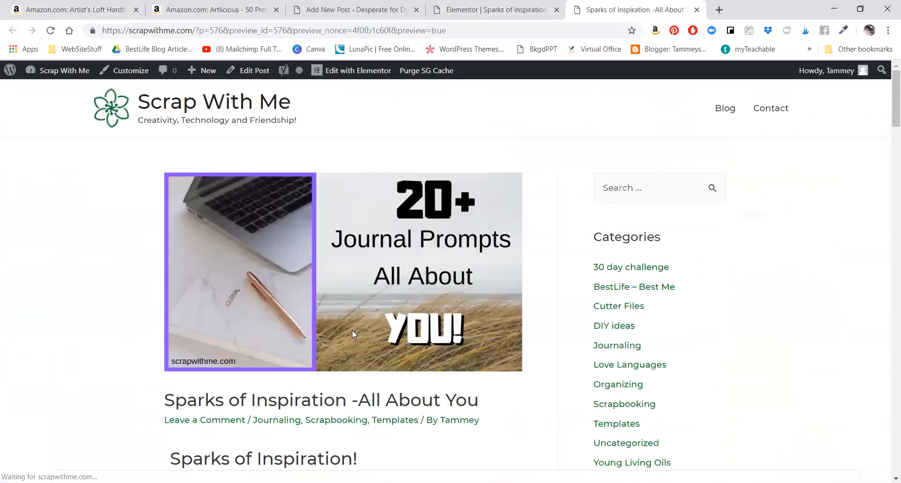
{"action": "scroll", "scroll_direction": "down", "scroll_amount": 3}
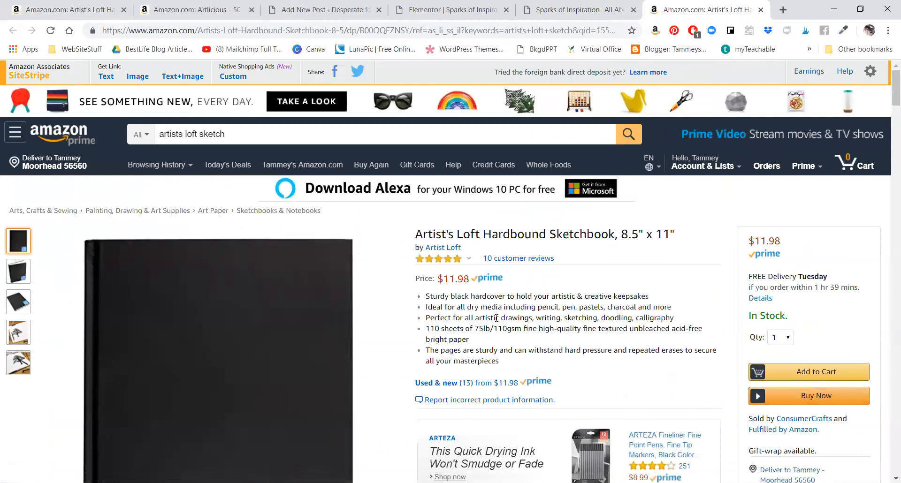
{"action": "mouse_move", "coordinate": [771, 10]}
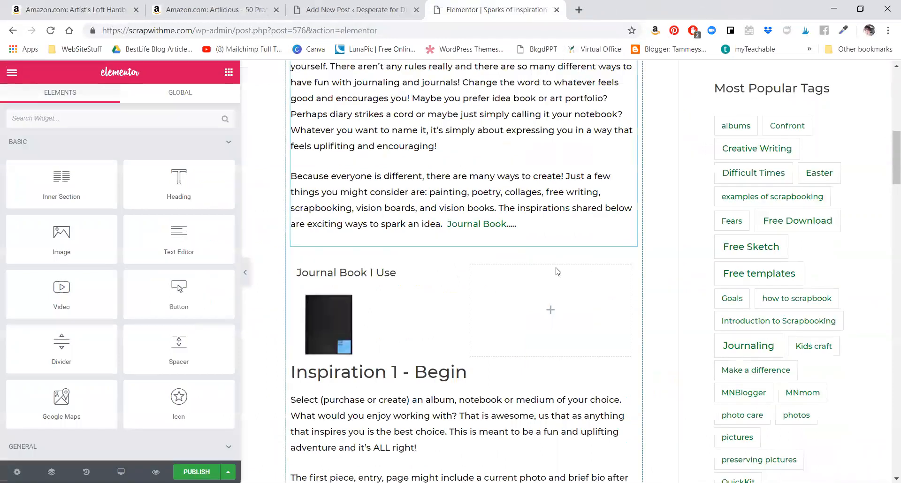
{"action": "mouse_move", "coordinate": [225, 101]}
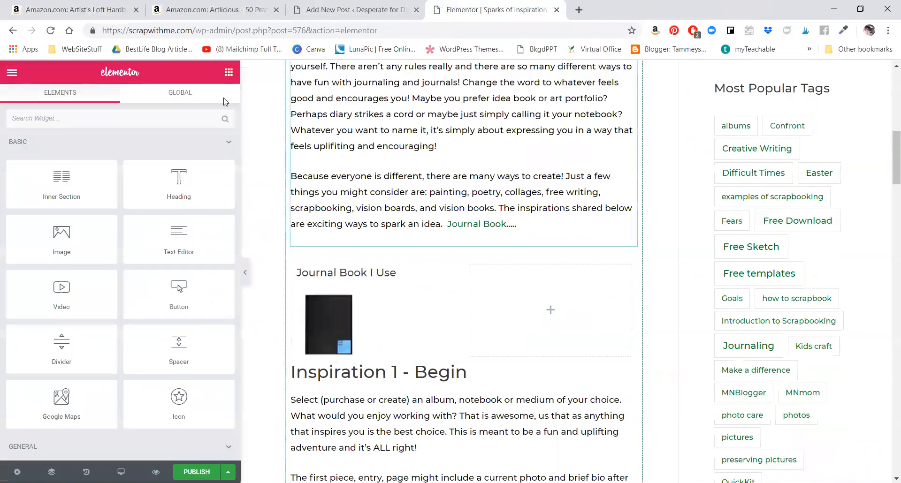
Copy the small SiteStripe image-link HTML for the Artlicious 50 watercolor pencils.
{"action": "left_click", "coordinate": [212, 10]}
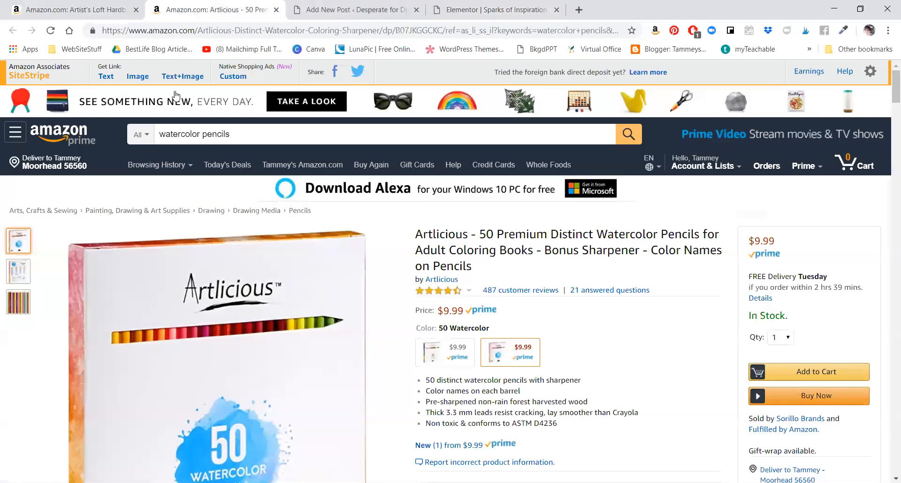
{"action": "left_click", "coordinate": [138, 76]}
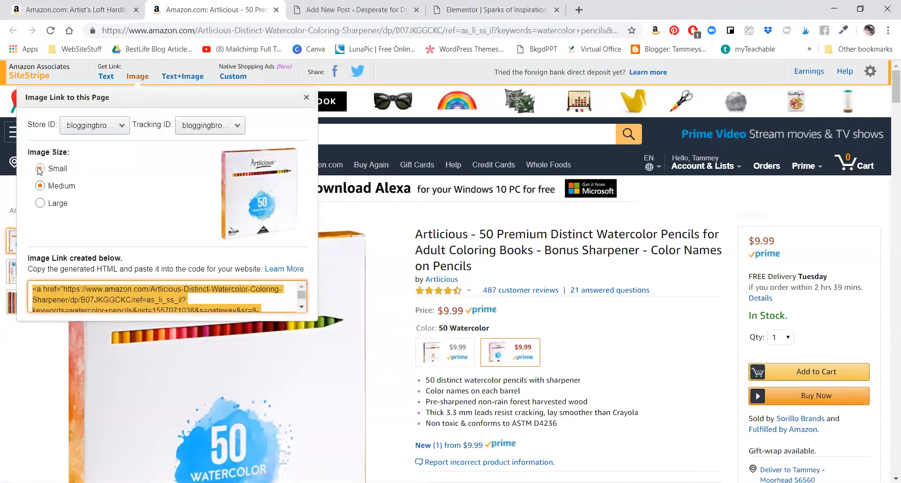
{"action": "right_click", "coordinate": [89, 299]}
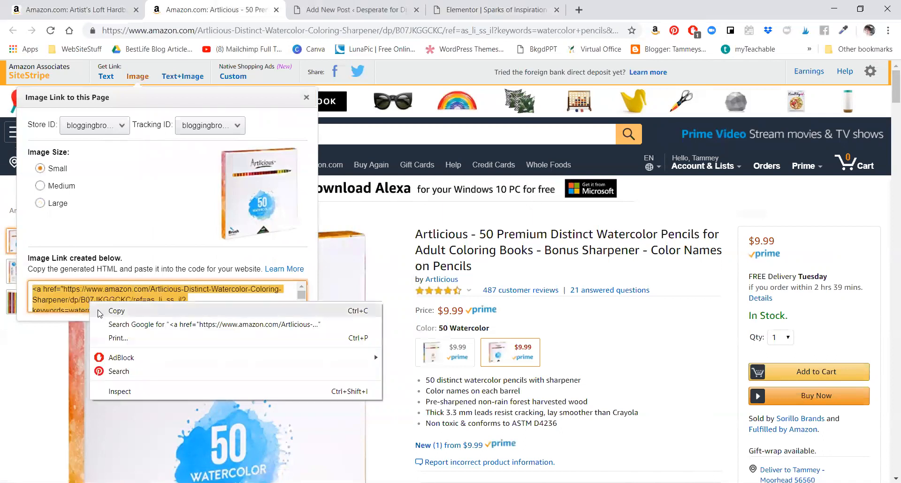
{"action": "left_click", "coordinate": [117, 311]}
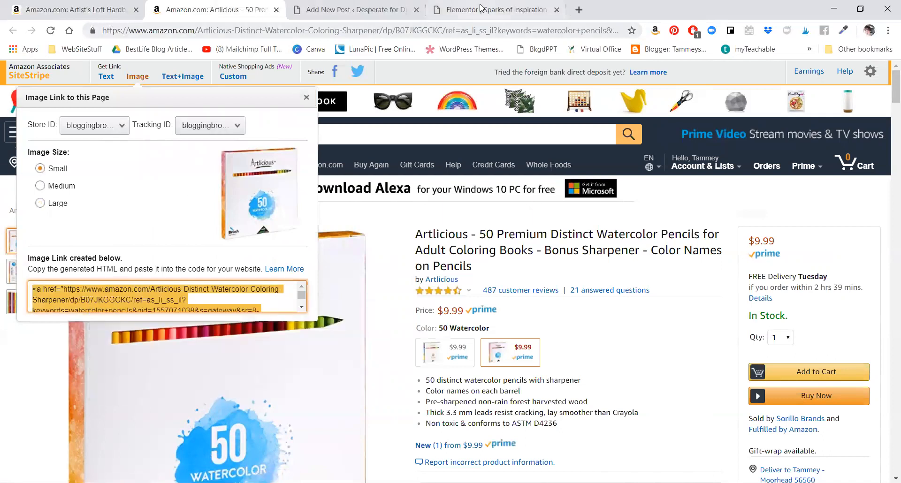
{"action": "left_click", "coordinate": [495, 9]}
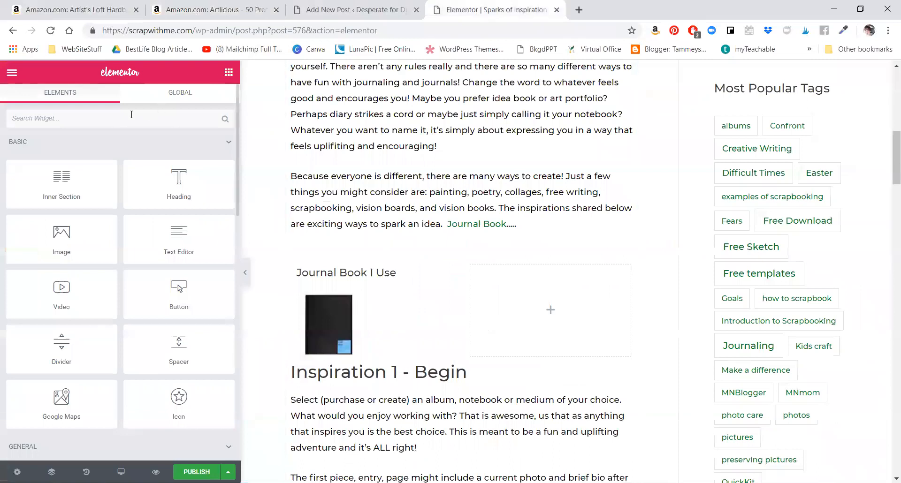
{"action": "mouse_move", "coordinate": [144, 108]}
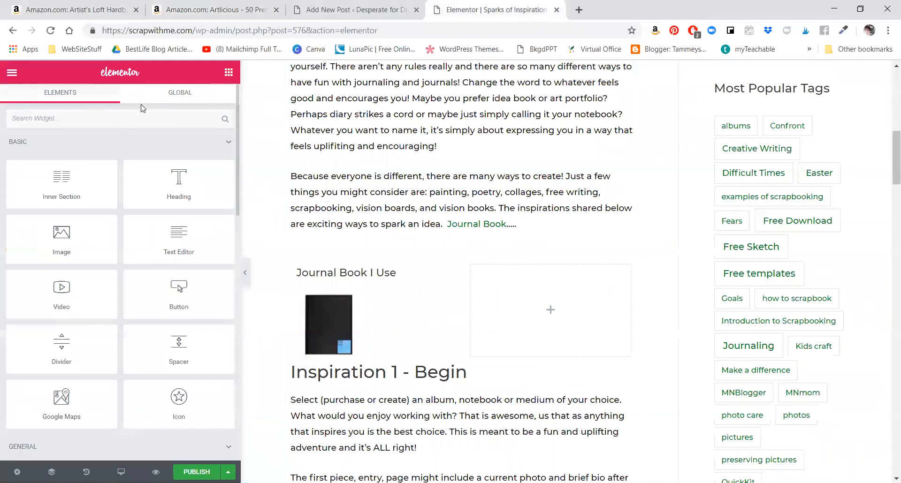
Add an HTML widget with the pencils code titled 'WaterColor Pencils' and apply.
{"action": "type", "text": "hm"}
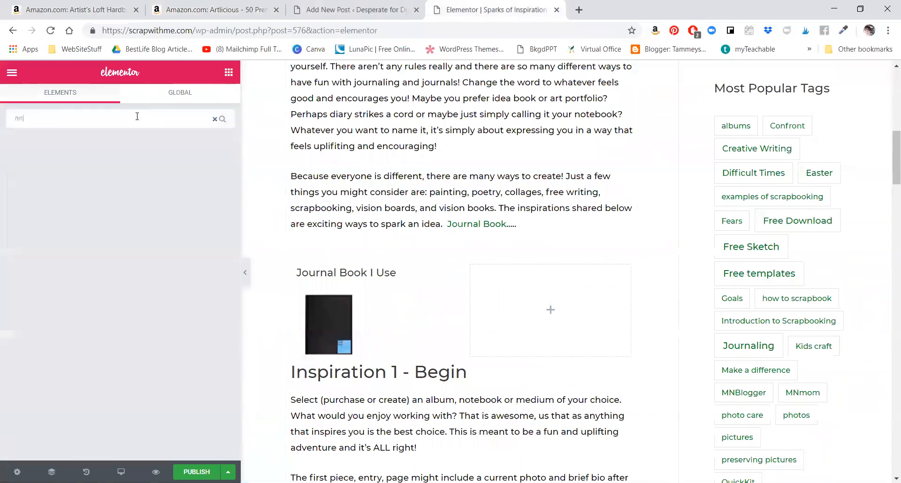
{"action": "type", "text": "html"}
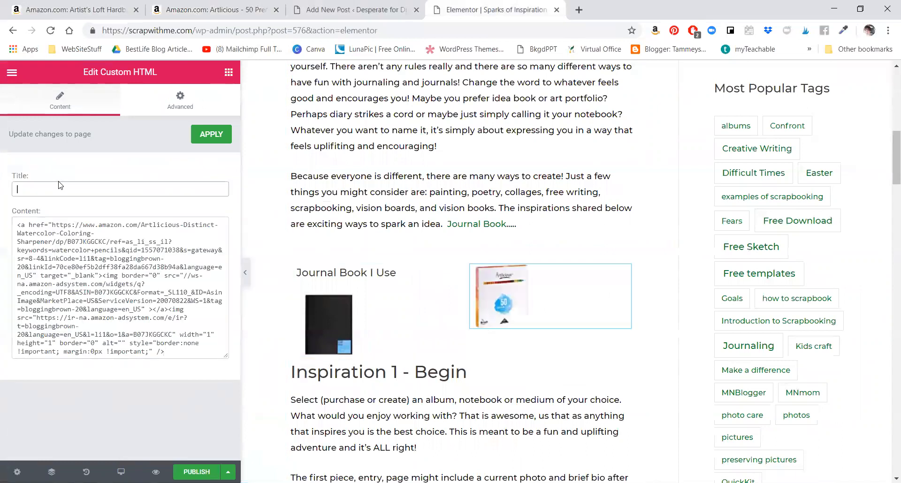
{"action": "type", "text": "WaterColor Pencils"}
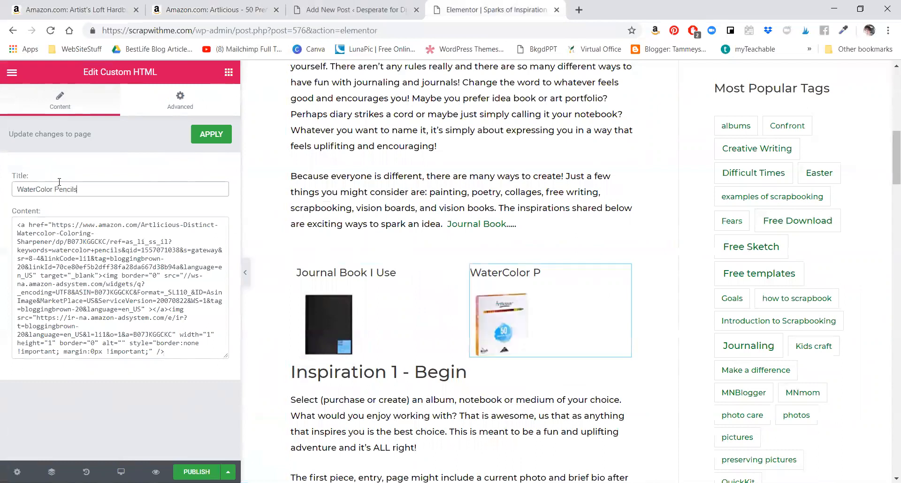
{"action": "left_click", "coordinate": [210, 135]}
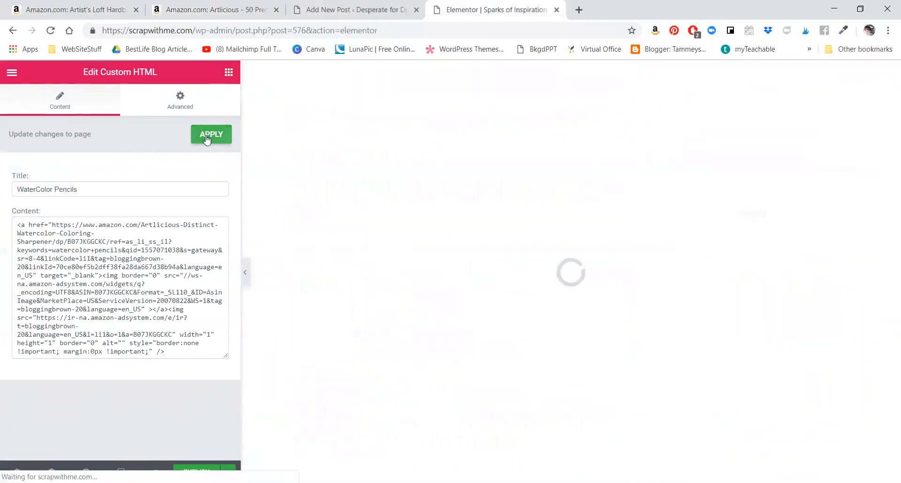
{"action": "left_click", "coordinate": [211, 134]}
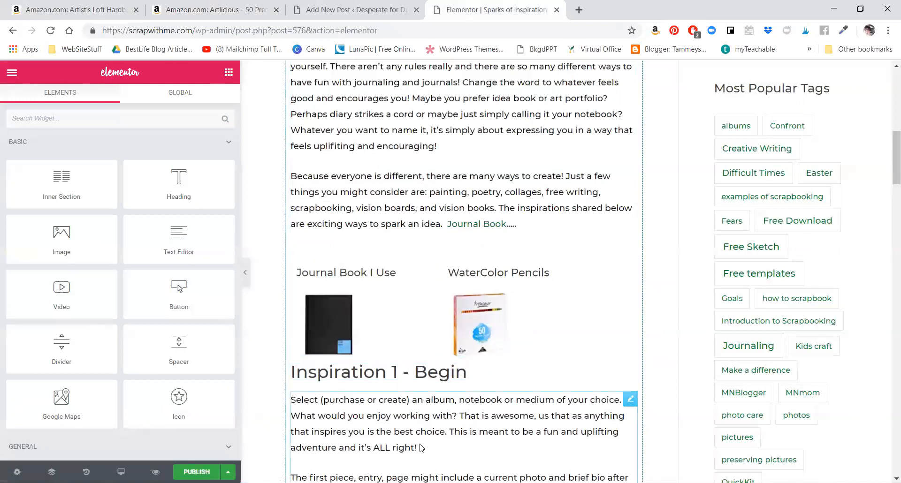
Click on the page preview to leave the HTML widget settings.
{"action": "left_click", "coordinate": [378, 372]}
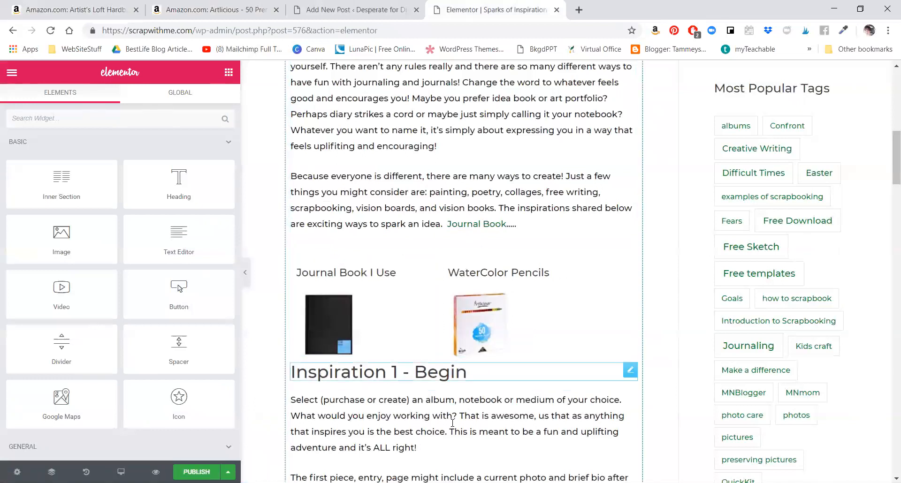